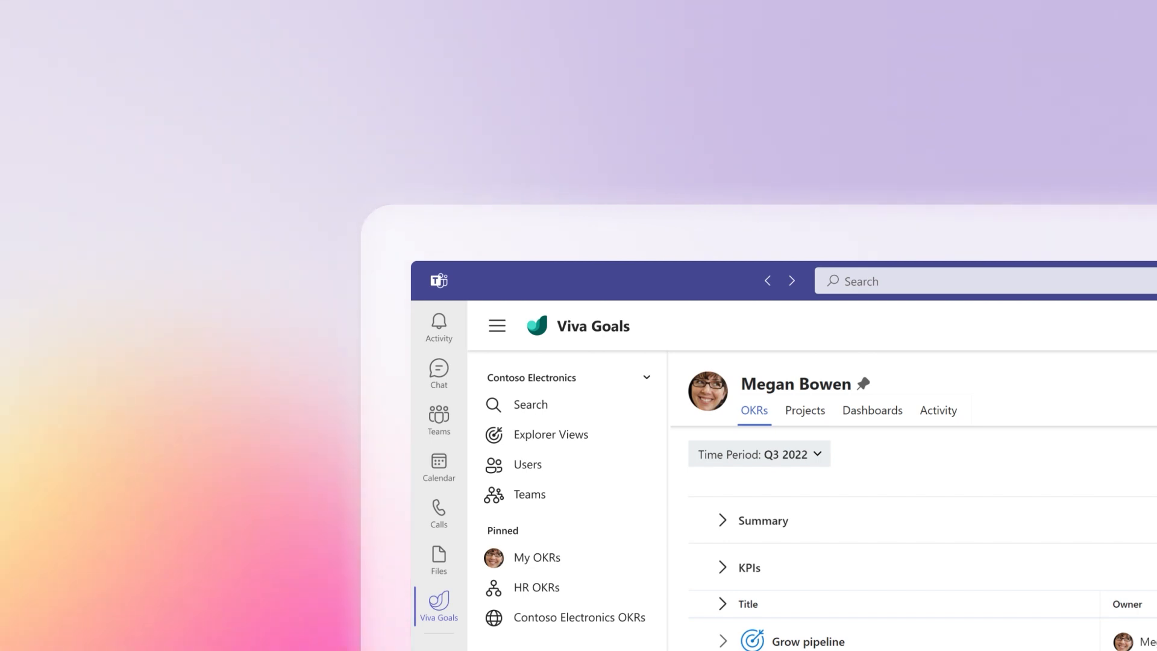
# Open the pinned Contoso Electronics OKRs to list its company-level objectives
pyautogui.scroll(-3)
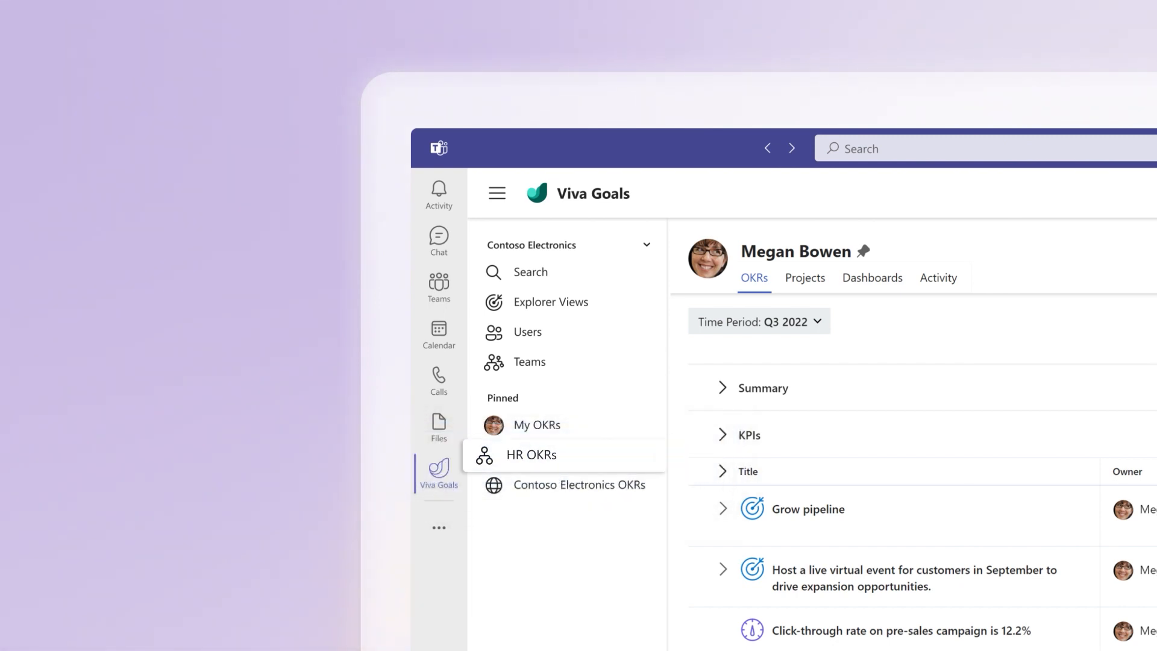
pyautogui.moveTo(535, 424)
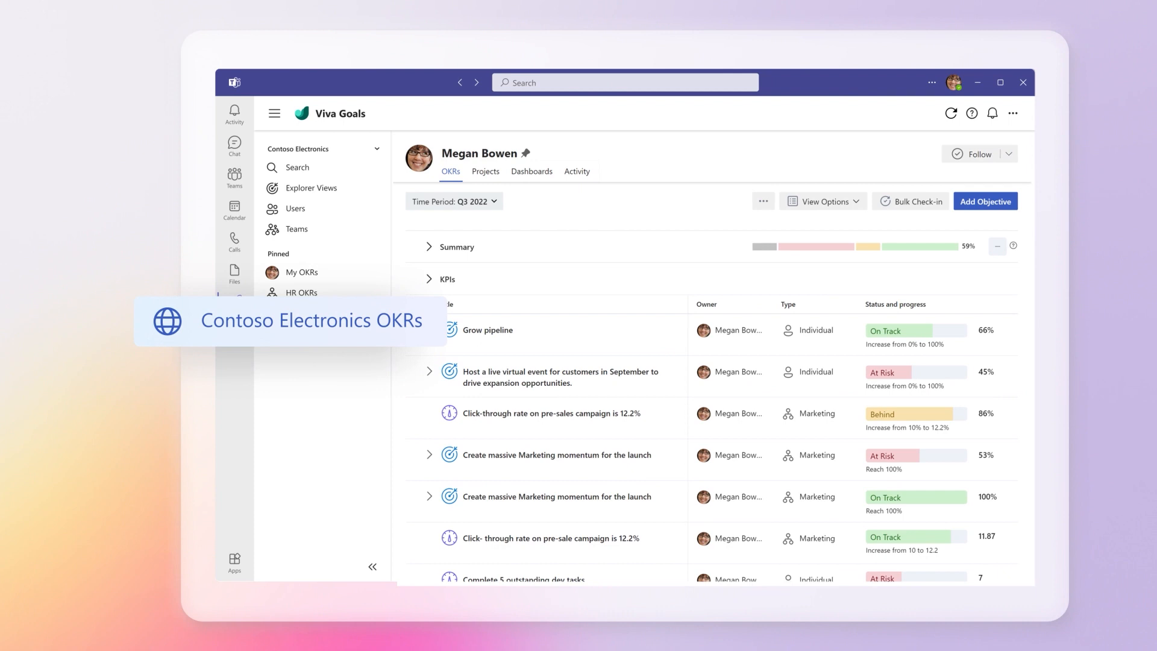
pyautogui.click(312, 320)
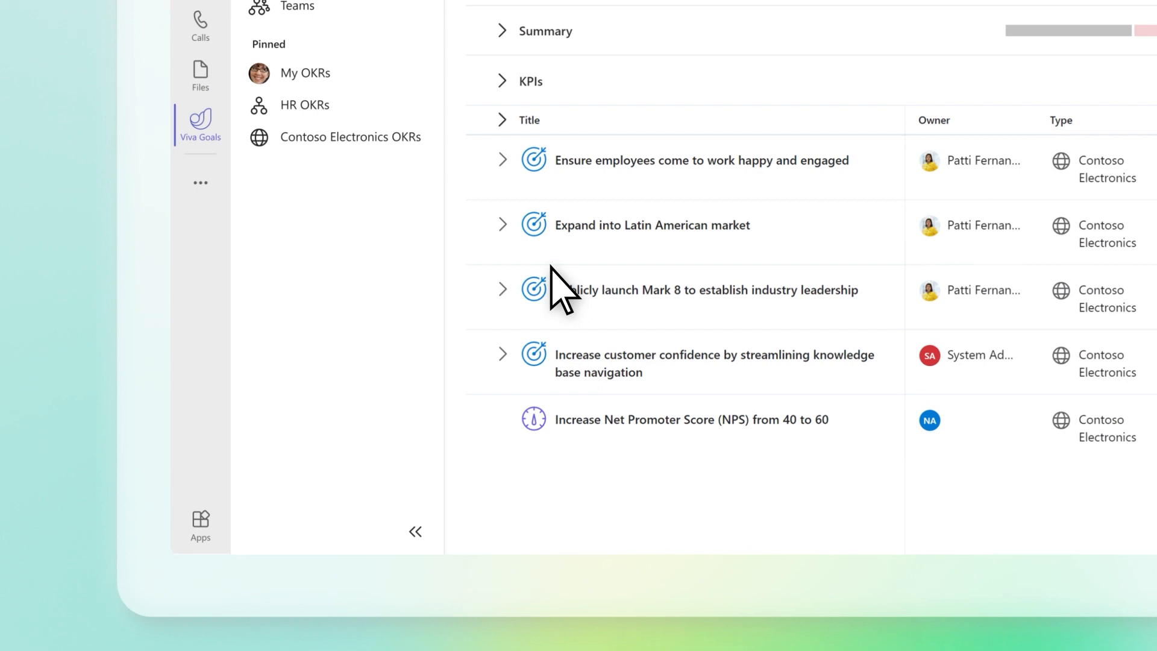
# Expand Expand into Latin American market and Ensure employees come to work happy and engaged
pyautogui.click(502, 223)
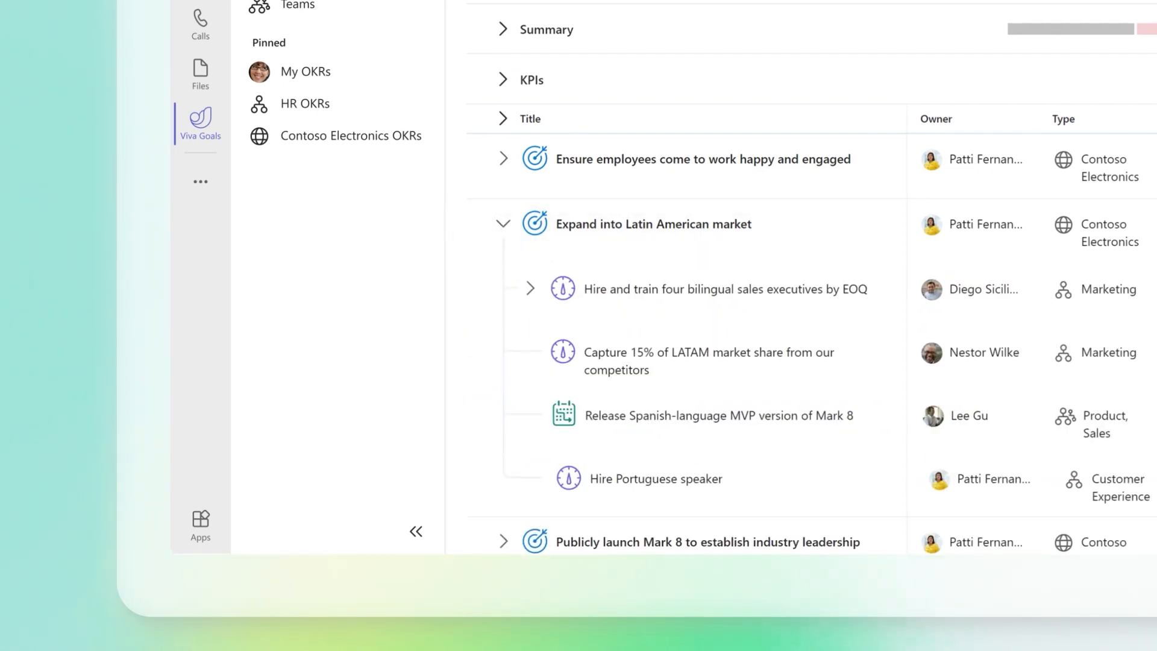
pyautogui.click(415, 531)
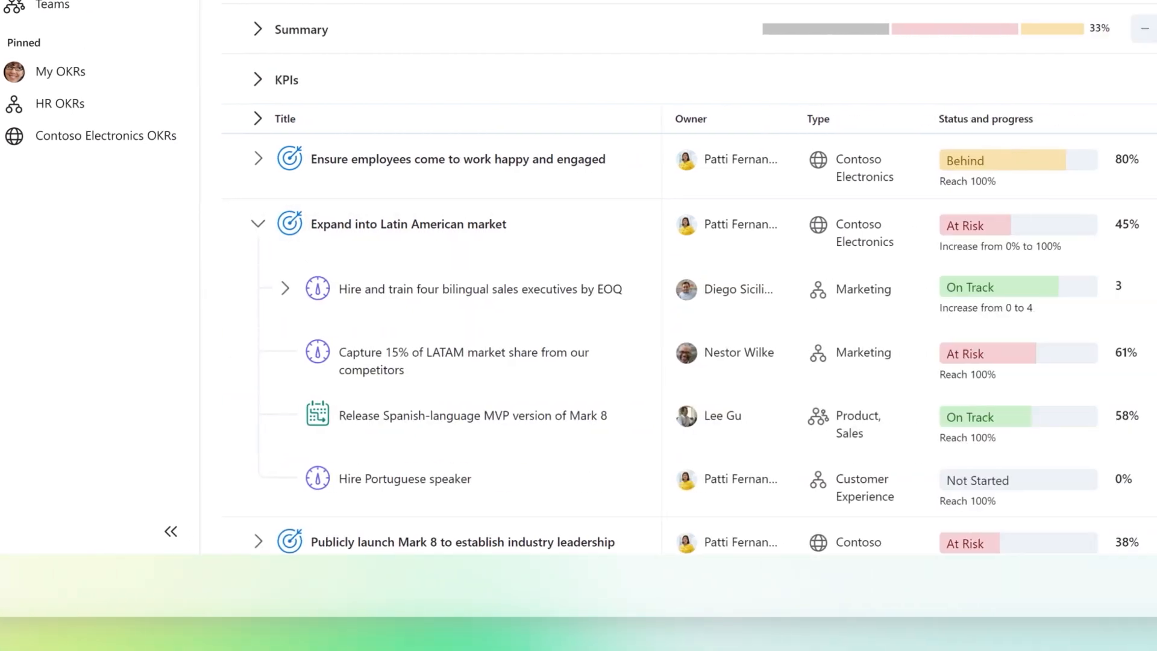
pyautogui.click(171, 531)
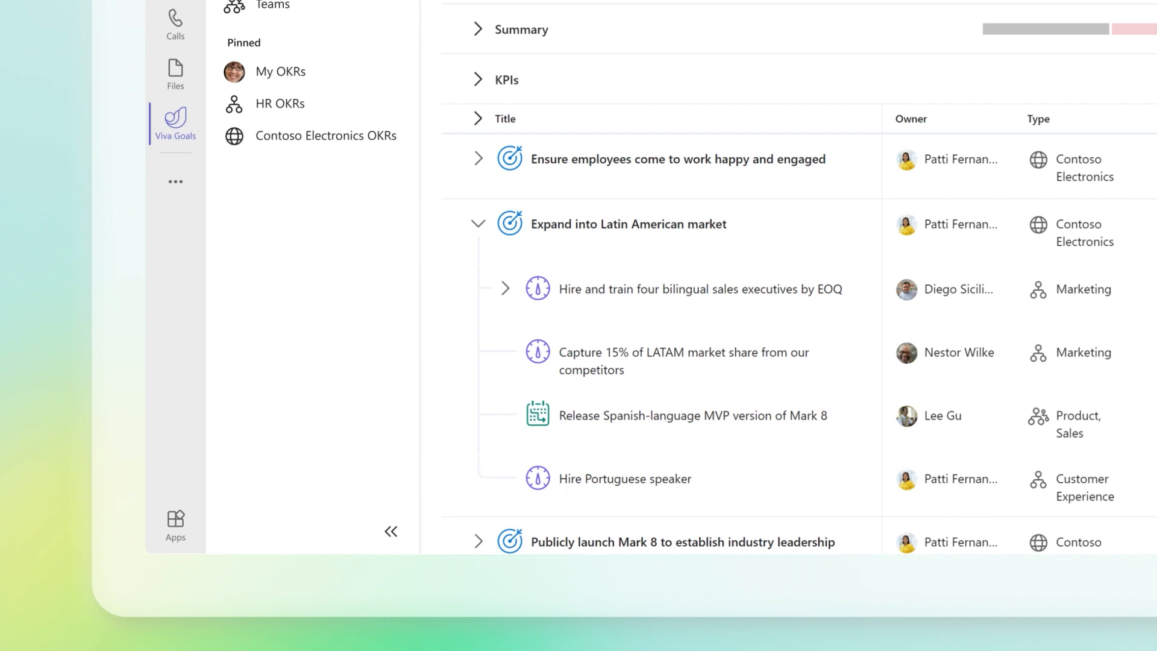
pyautogui.moveTo(542, 295)
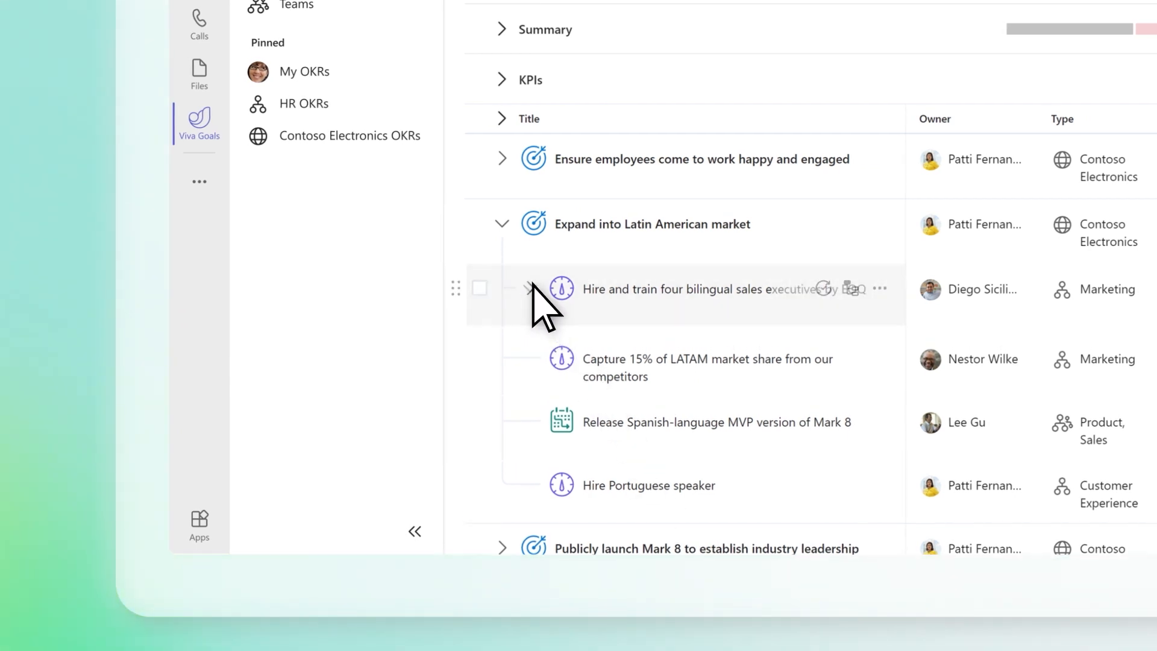
pyautogui.click(527, 289)
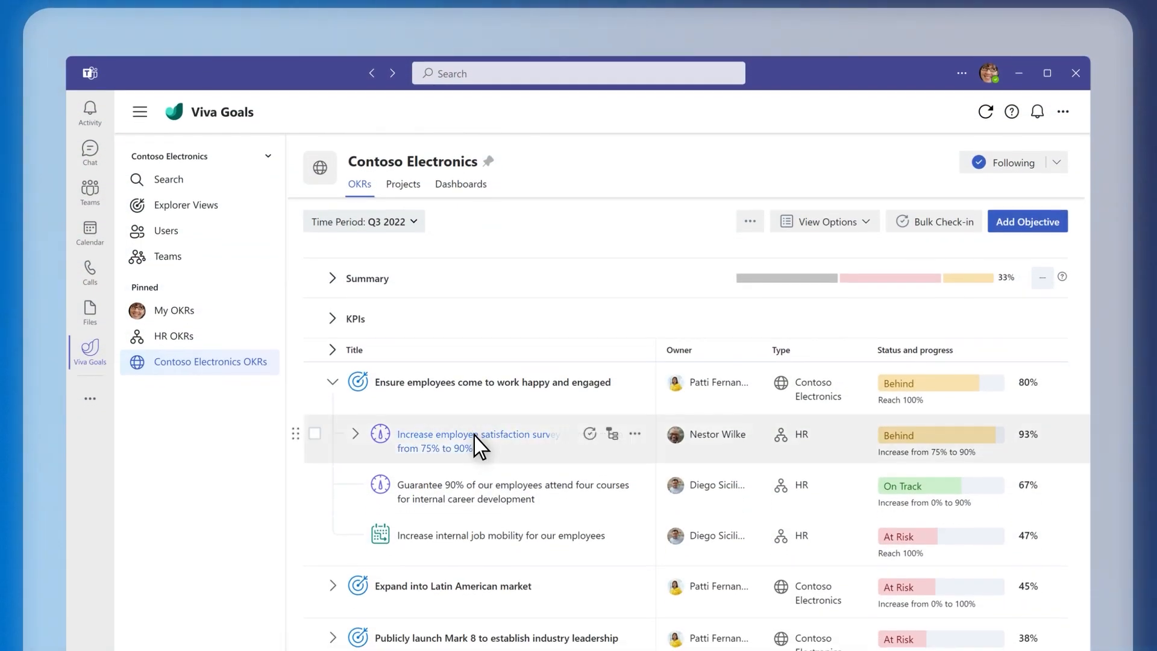
# Review the satisfaction survey result's key results, projects, activity and overview in quick view
pyautogui.click(478, 434)
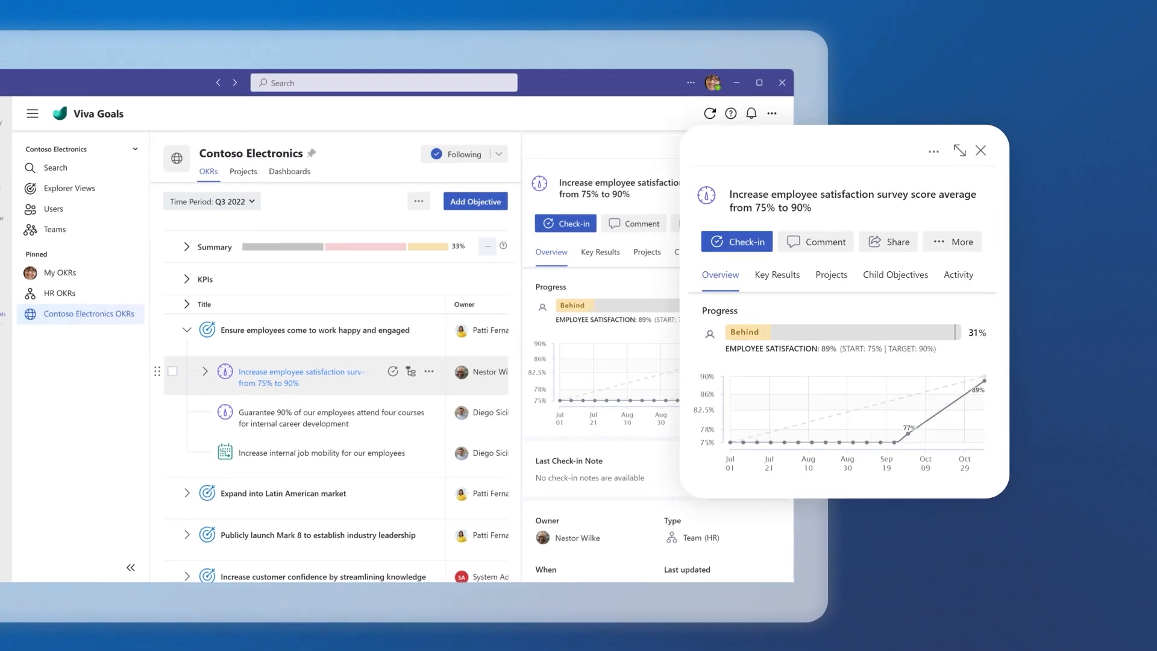
pyautogui.click(776, 274)
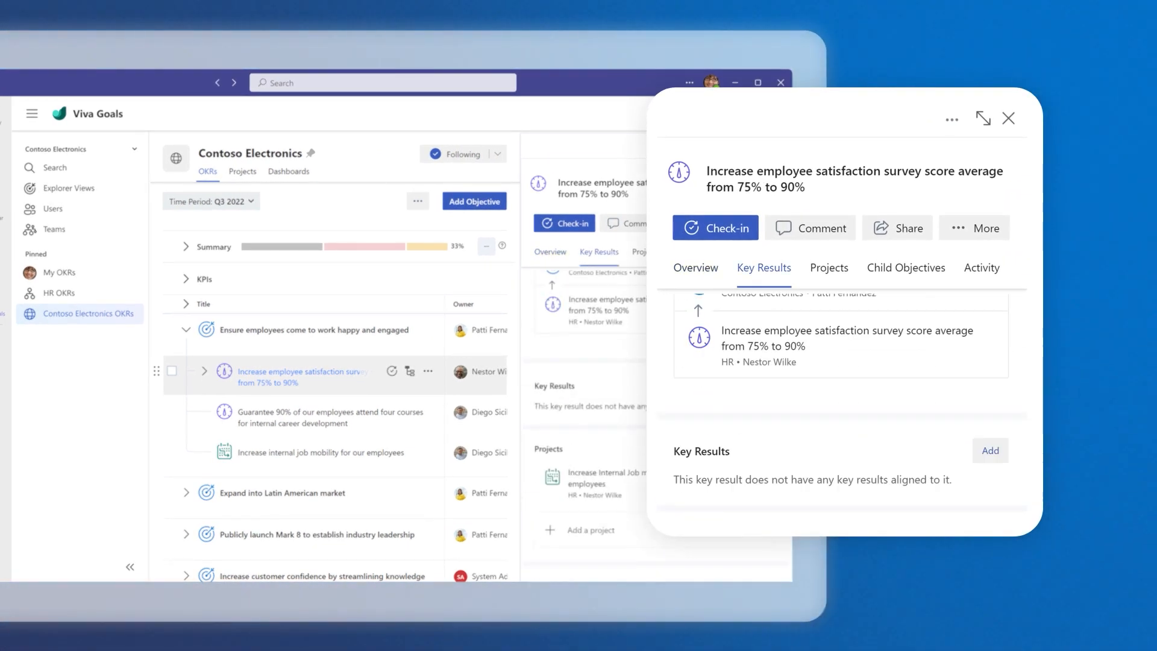
pyautogui.click(828, 267)
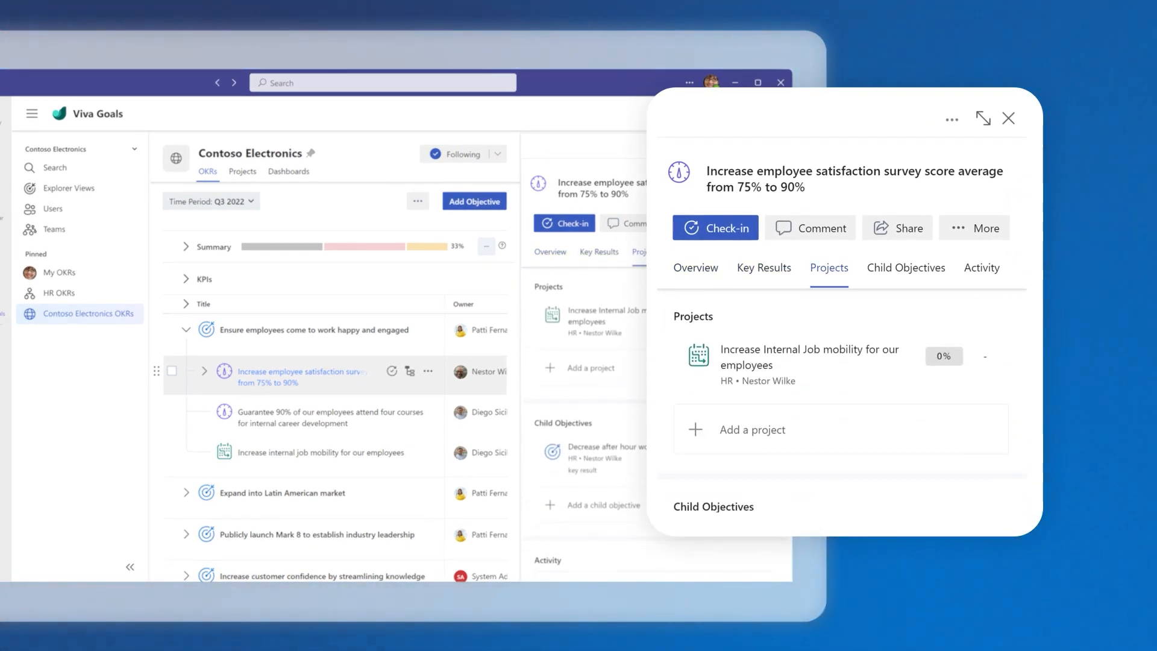
pyautogui.click(982, 267)
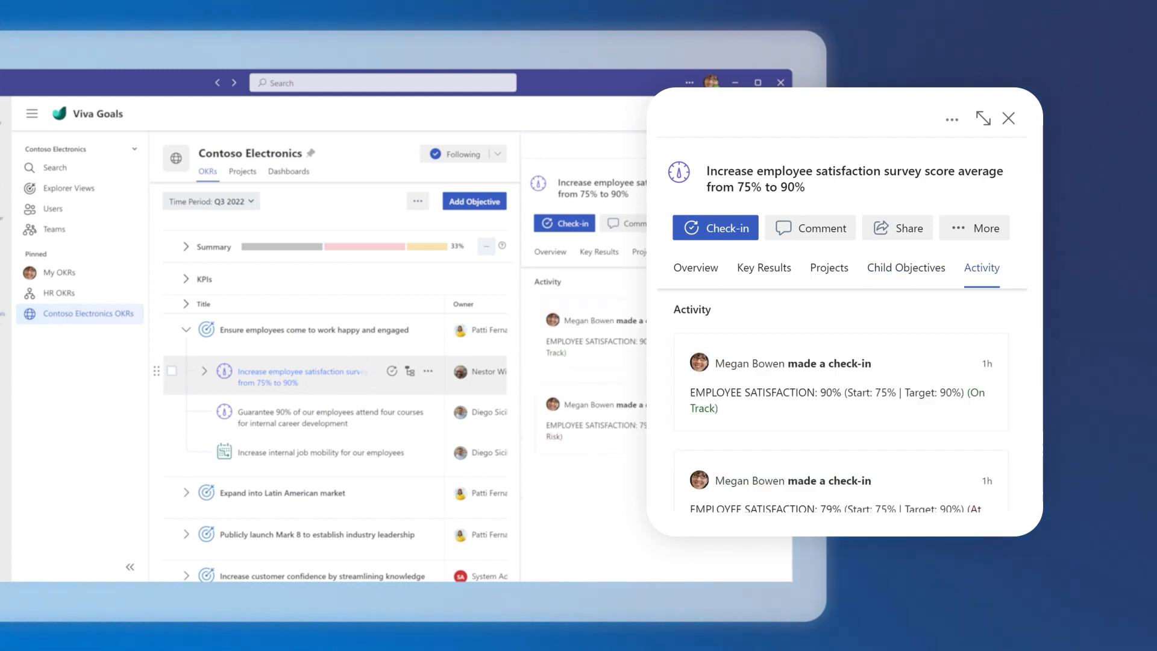
pyautogui.click(694, 267)
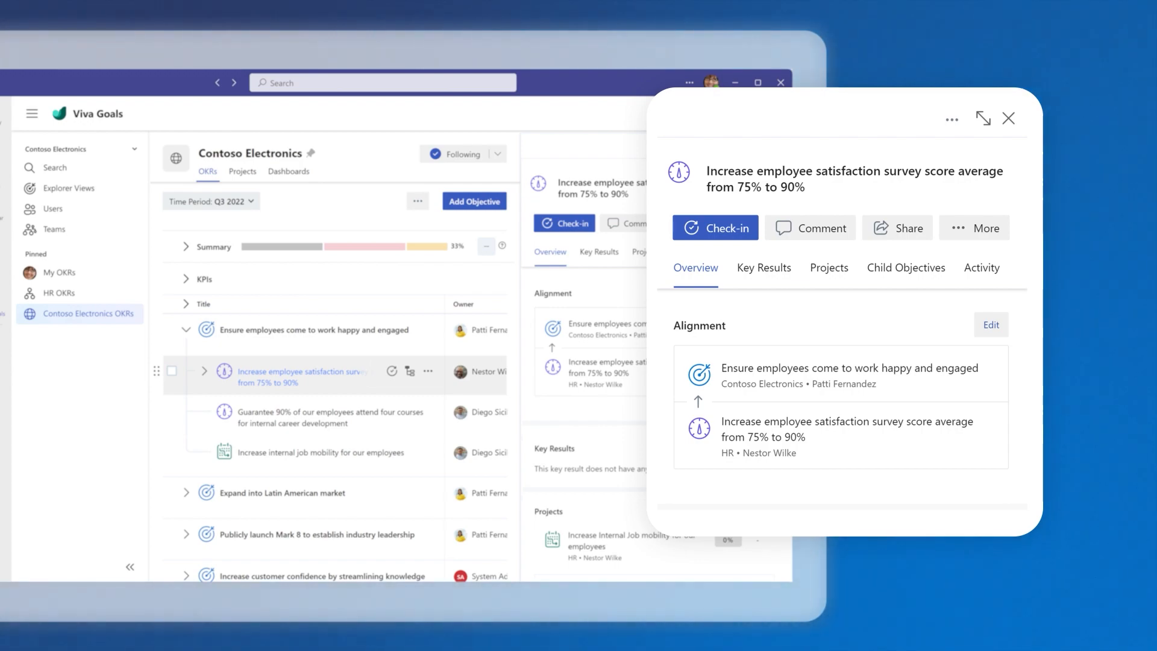
pyautogui.click(1008, 118)
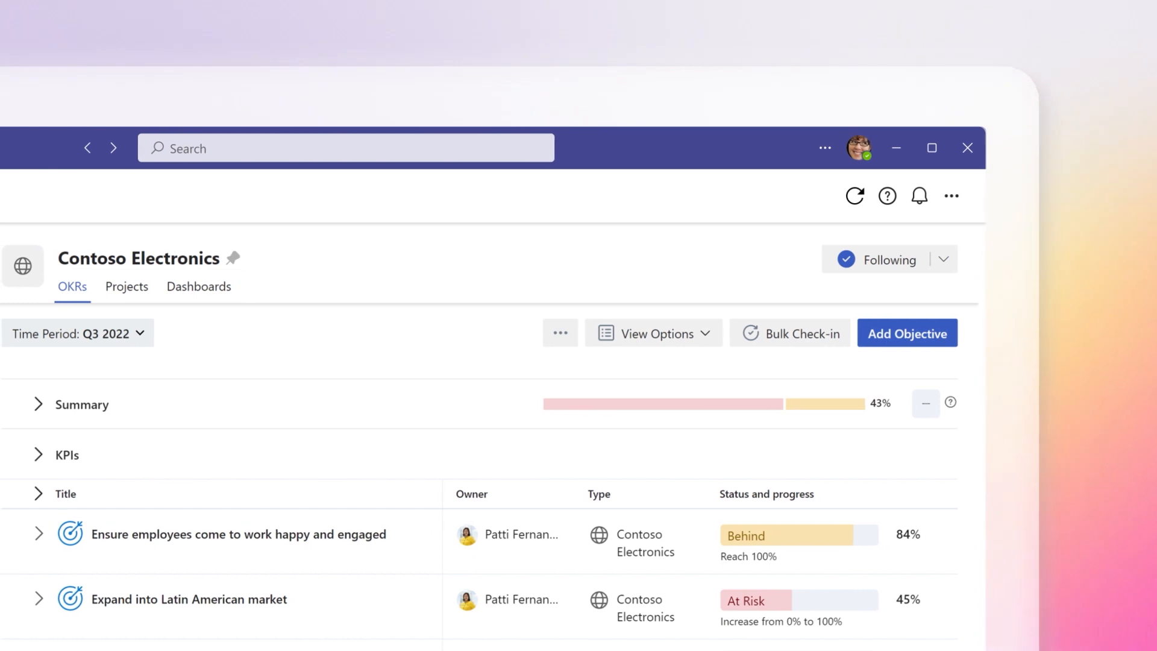
pyautogui.moveTo(738, 420)
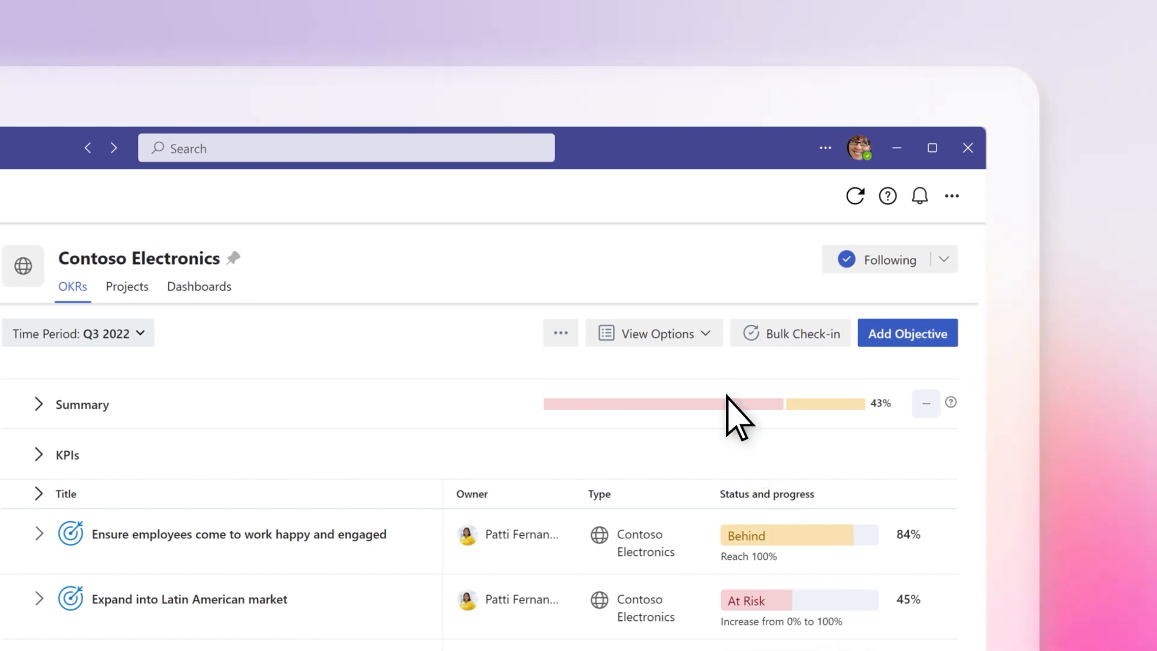
# Switch the OKRs display to the chart view
pyautogui.click(652, 333)
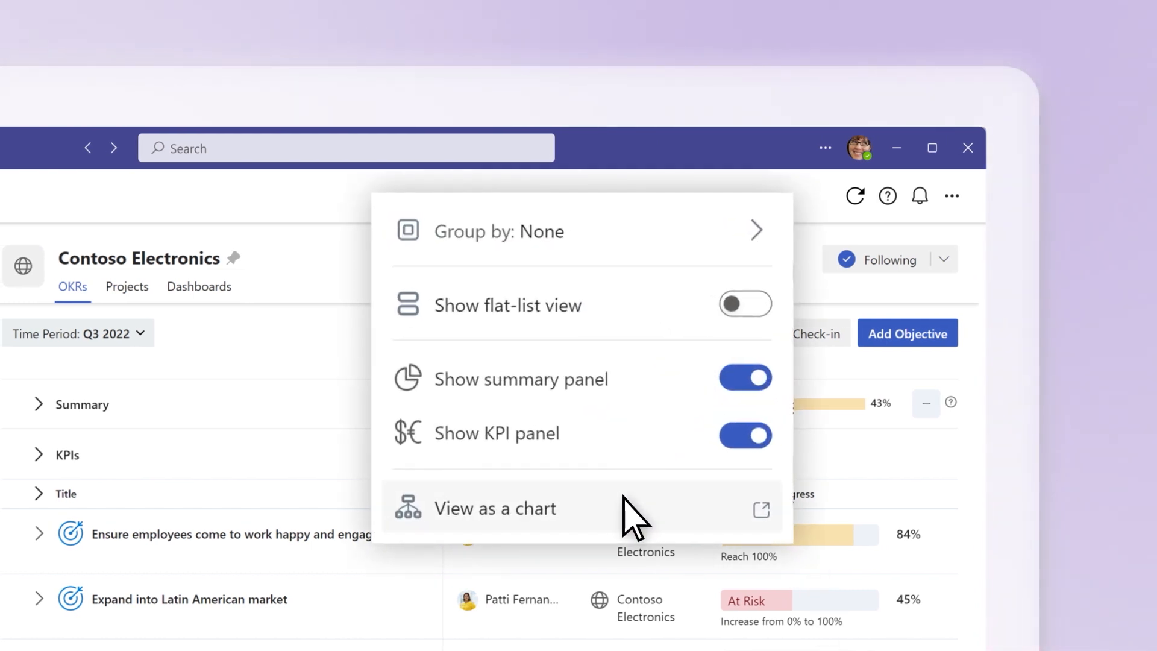
pyautogui.click(496, 507)
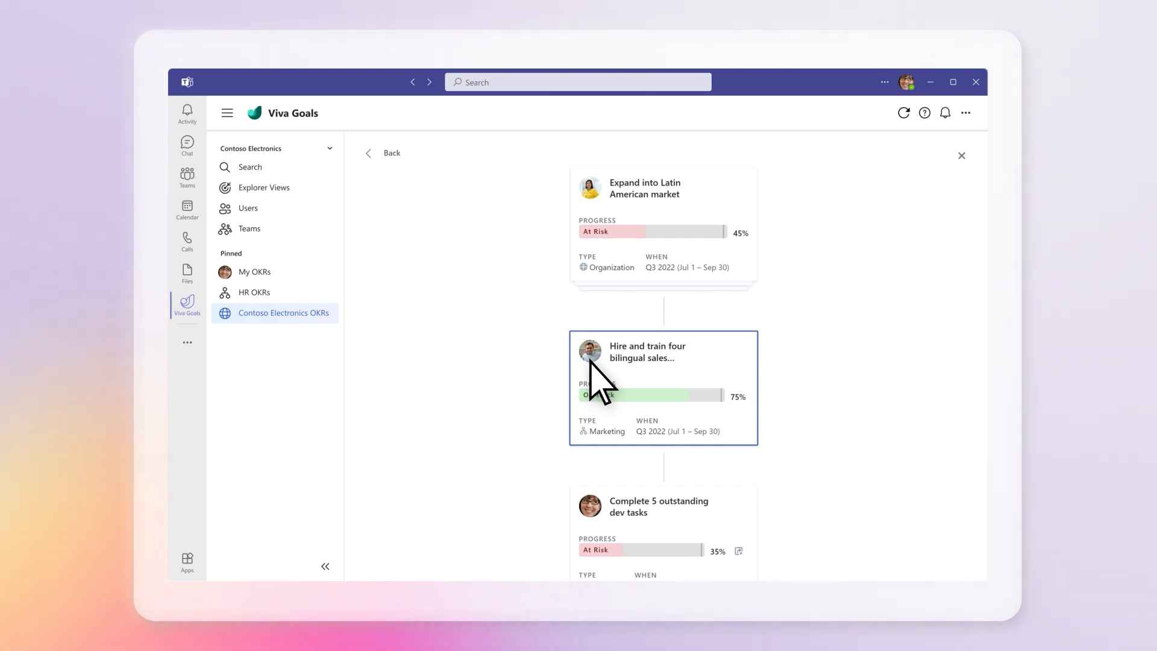
pyautogui.moveTo(679, 236)
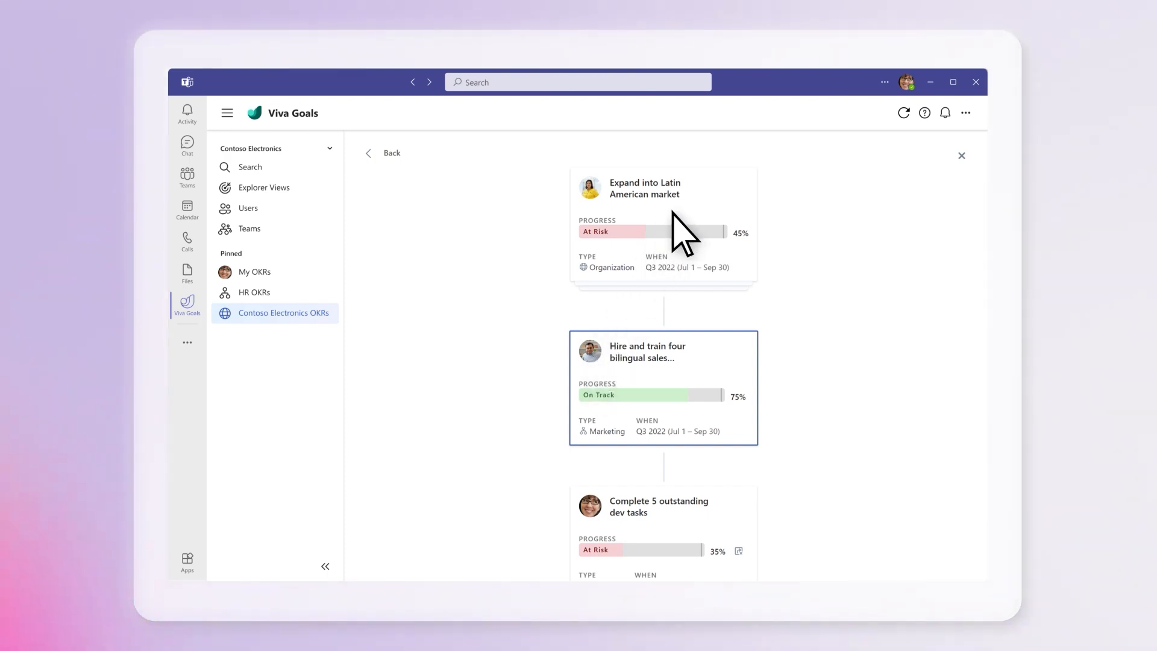